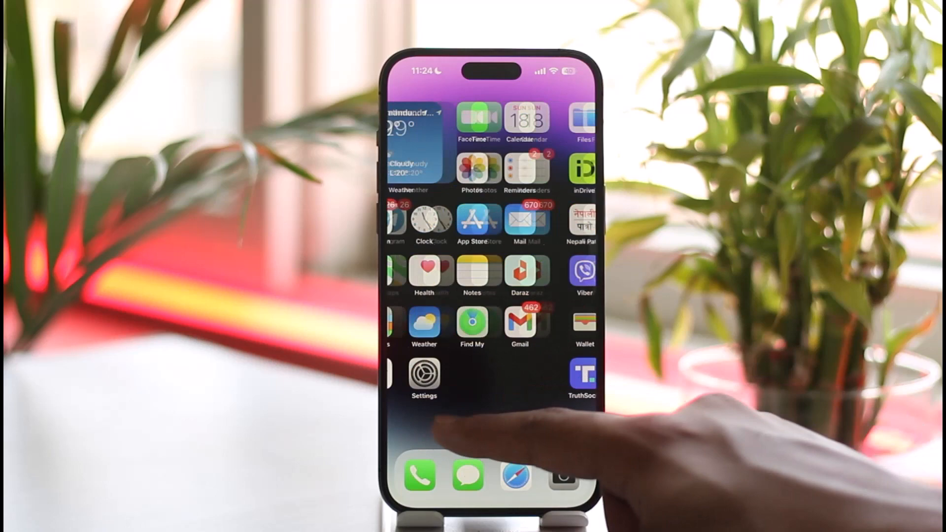
Step: Launch Gmail and choose 'Add another account' from the profile account list
left_click(518, 323)
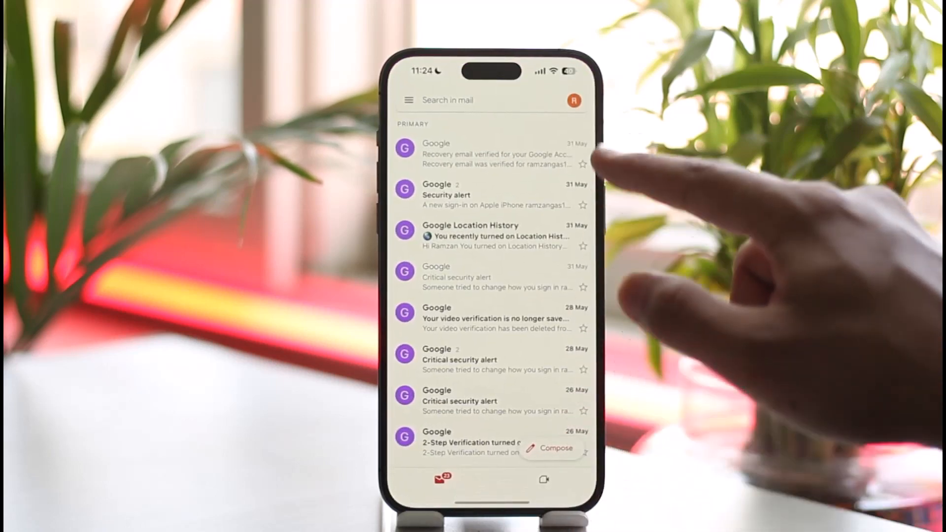
left_click(572, 100)
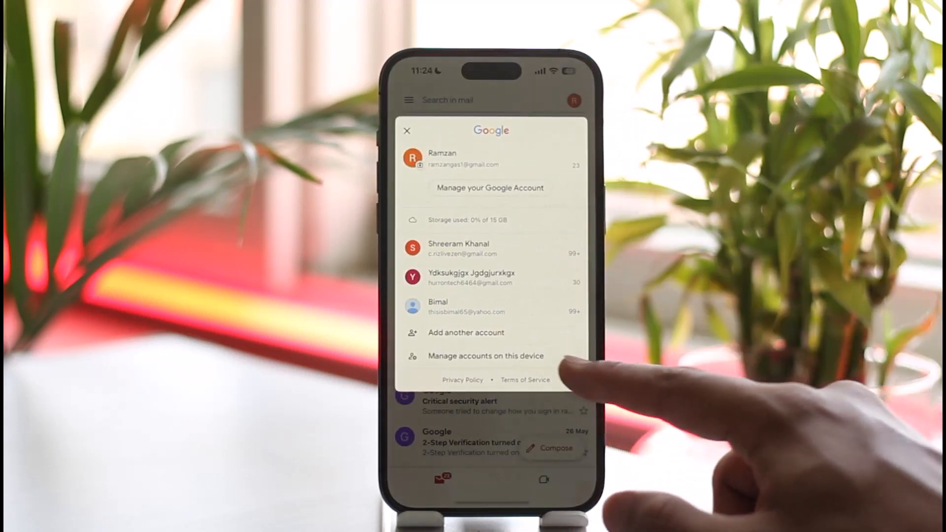
left_click(465, 333)
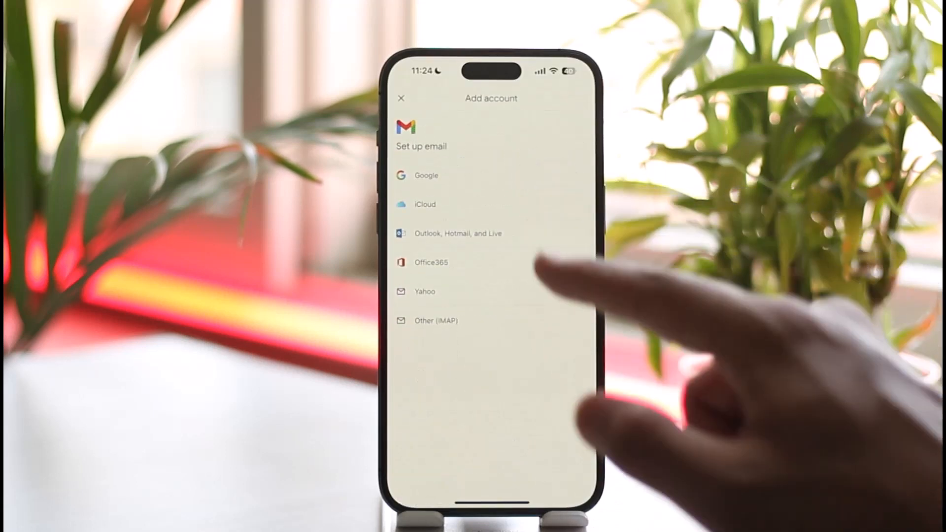
Step: Pick Google as the account type to add
left_click(426, 175)
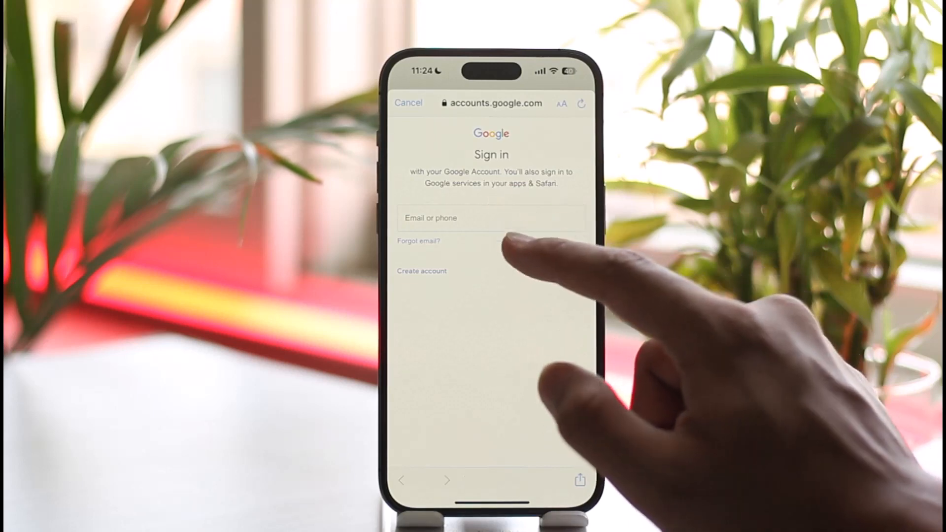
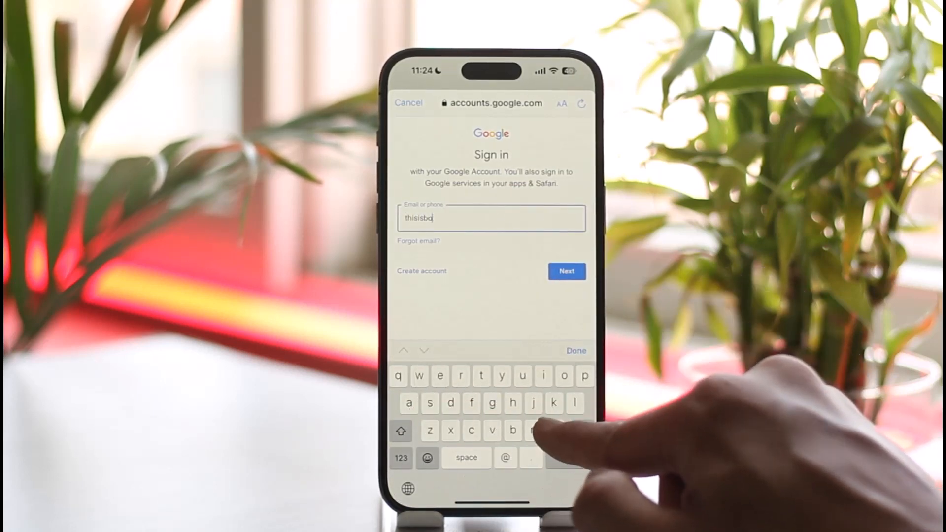
Step: Enter the account's email address, correcting a typo, submit it, and select the password field
left_click(533, 430)
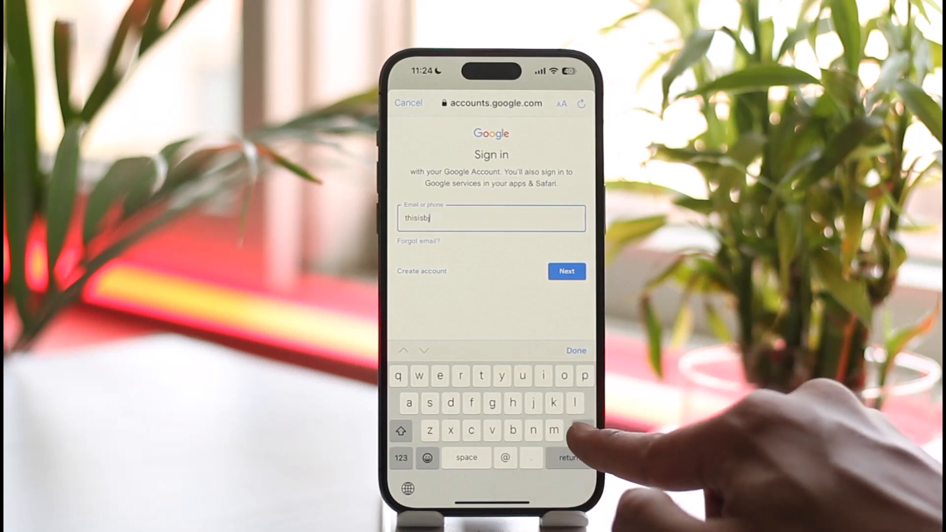
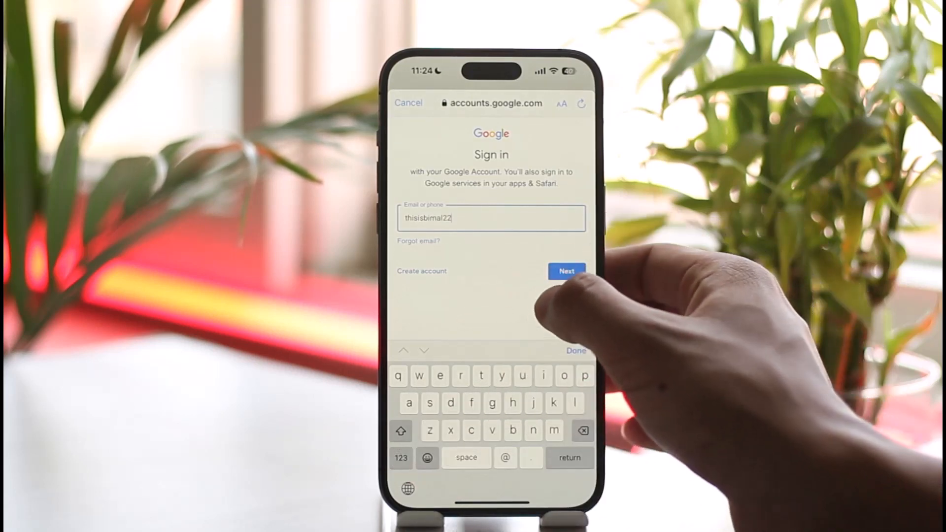
left_click(566, 271)
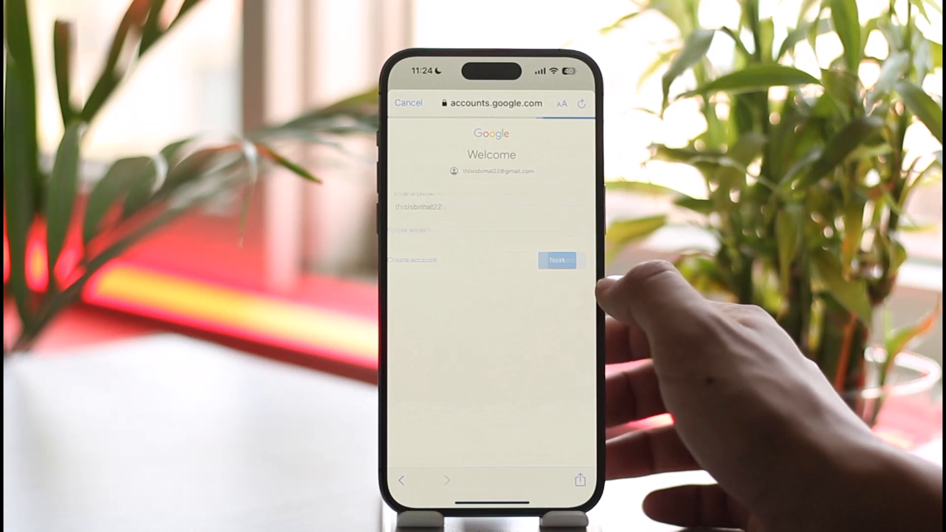
left_click(556, 260)
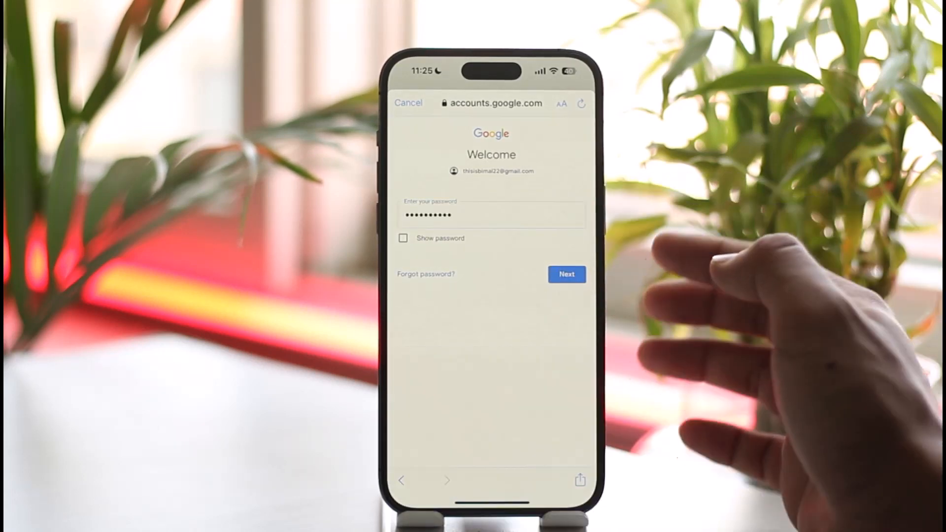
Step: Submit the entered password with Next to finish signing in
left_click(567, 275)
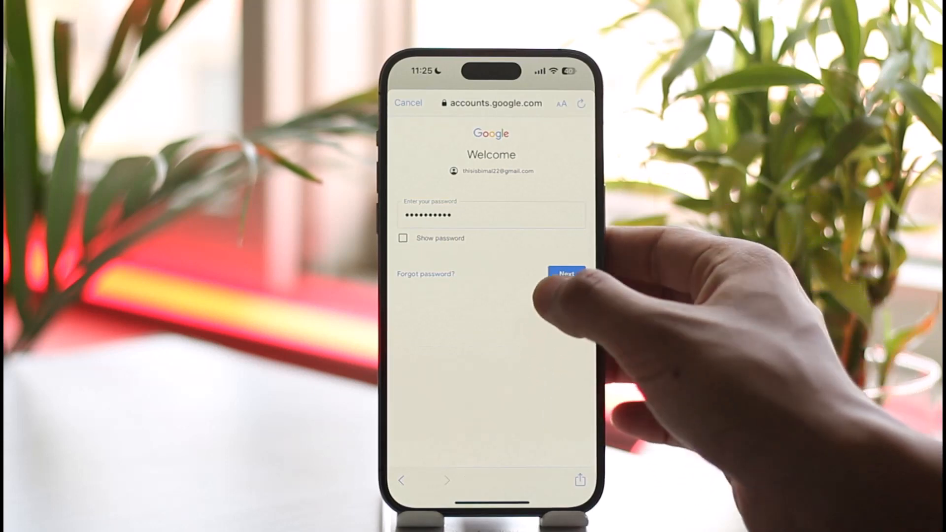
left_click(566, 274)
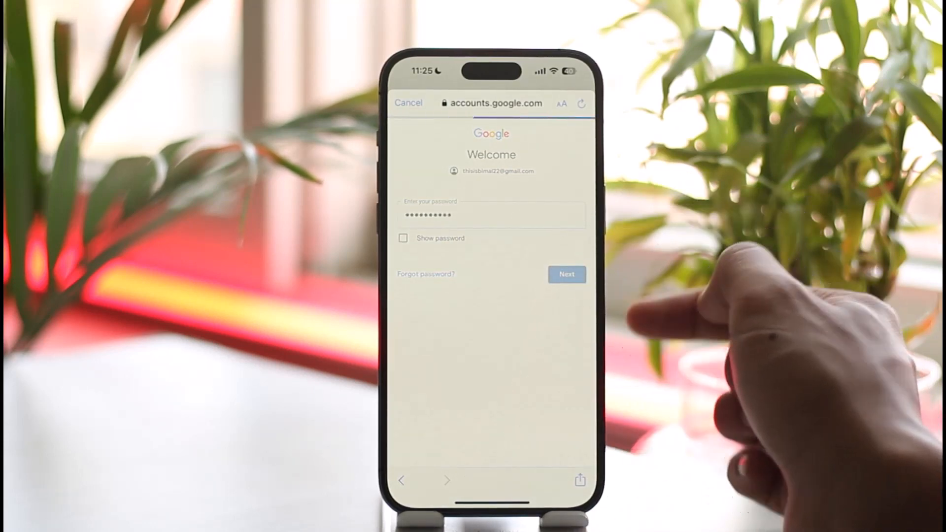